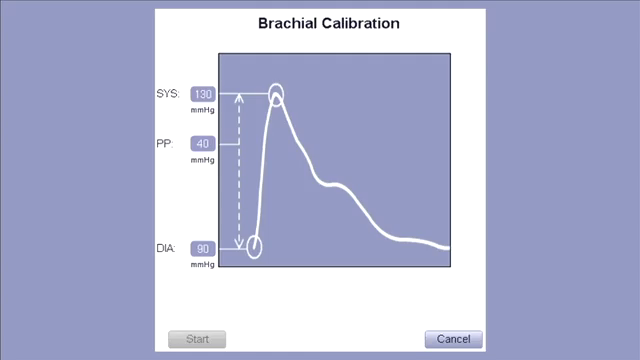
Start the brachial cuff measurement and let it record systolic and diastolic pressures.
left_click(199, 338)
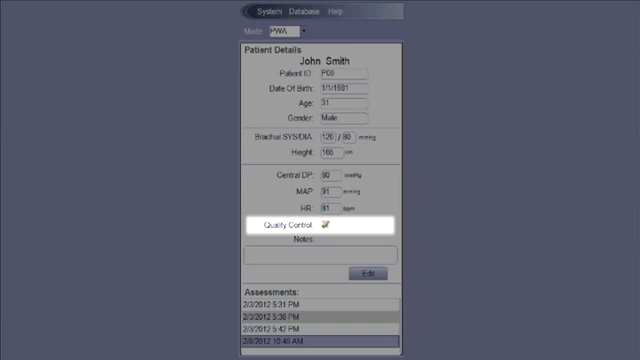
Select the 2/8/2012 10:40 AM assessment to show its report and Quality Control icon.
left_click(329, 228)
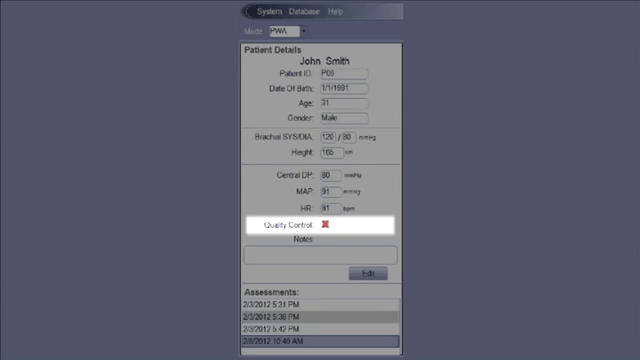